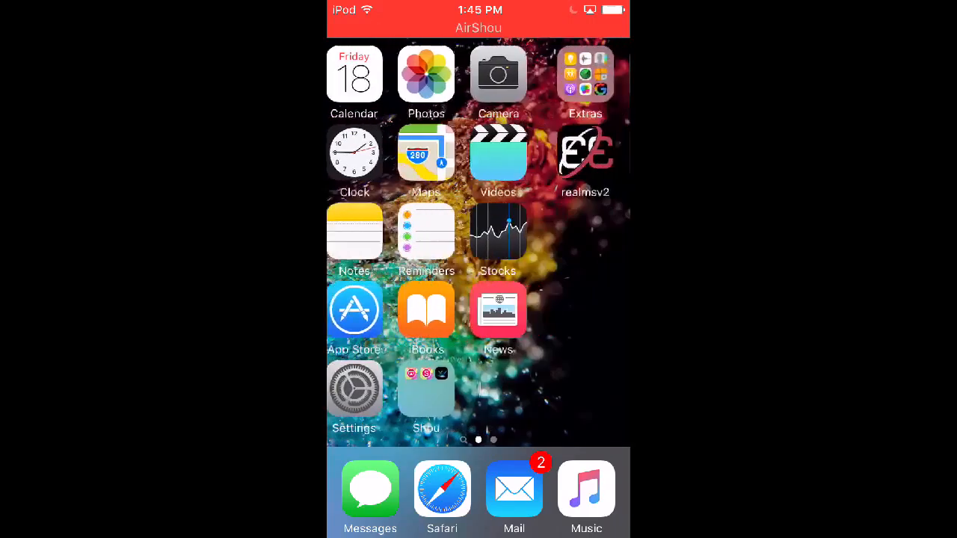
# Step: Cancel the search and swipe across the home screen pages
pyautogui.hscroll(-3)
pyautogui.write('cyd')
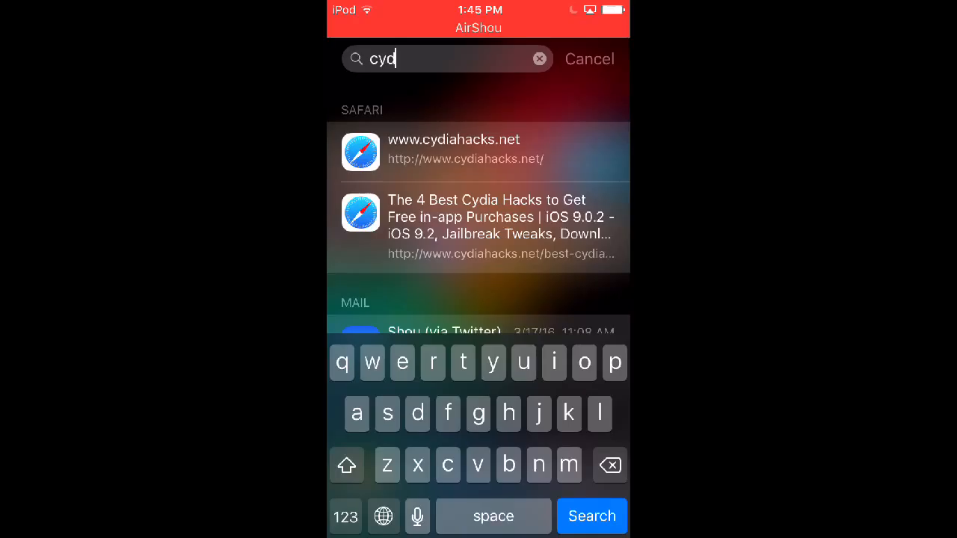
pyautogui.click(540, 58)
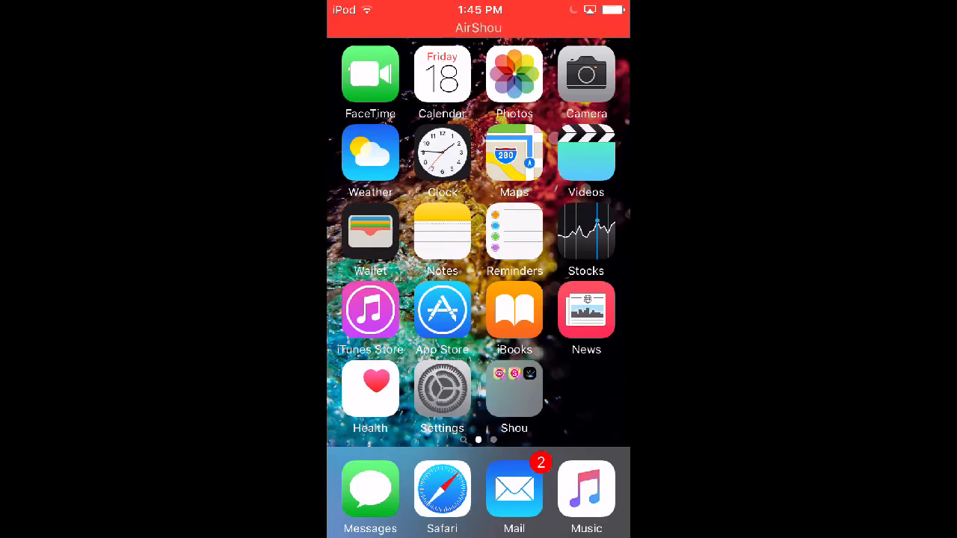
pyautogui.hscroll(-3)
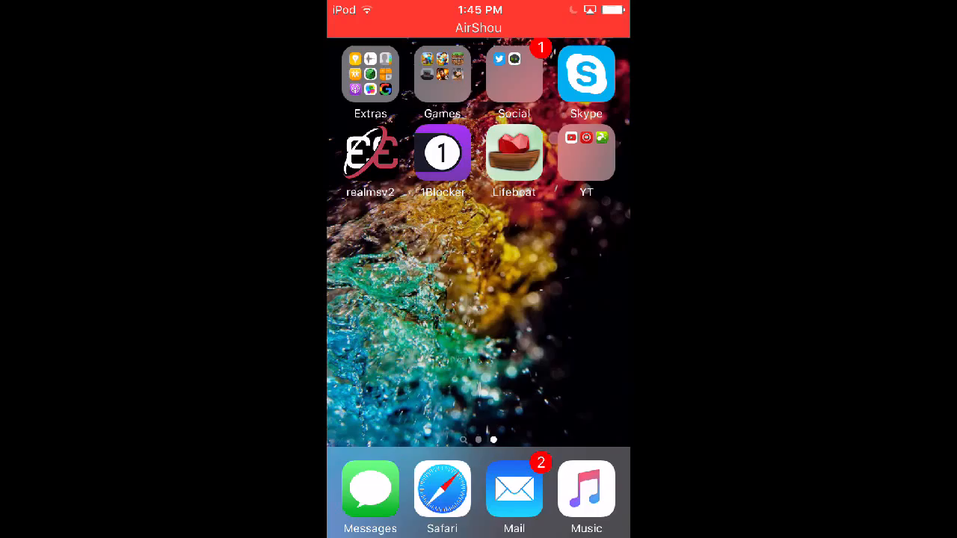
pyautogui.hscroll(-3)
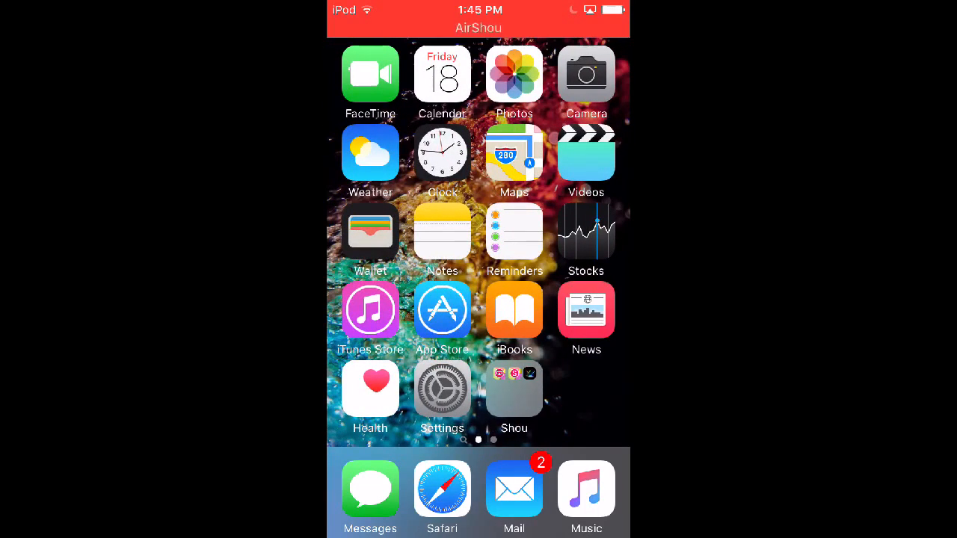
# Step: Switch AssistiveTouch on under Settings > General > Accessibility
pyautogui.click(441, 388)
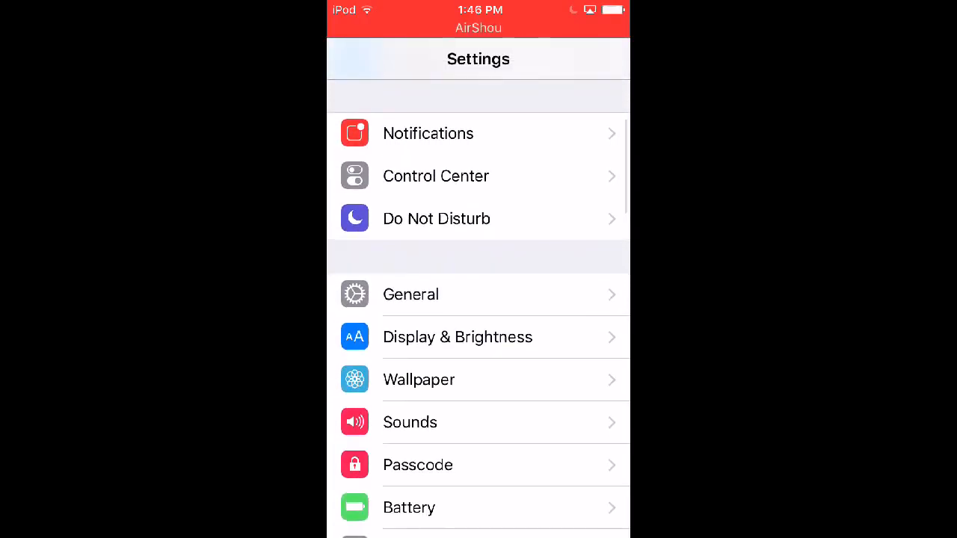
pyautogui.click(410, 294)
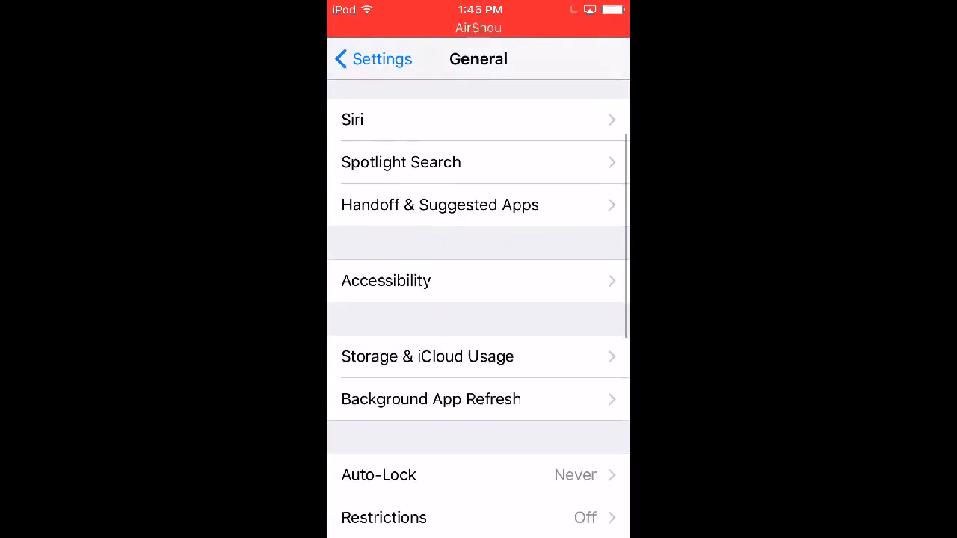
pyautogui.click(385, 280)
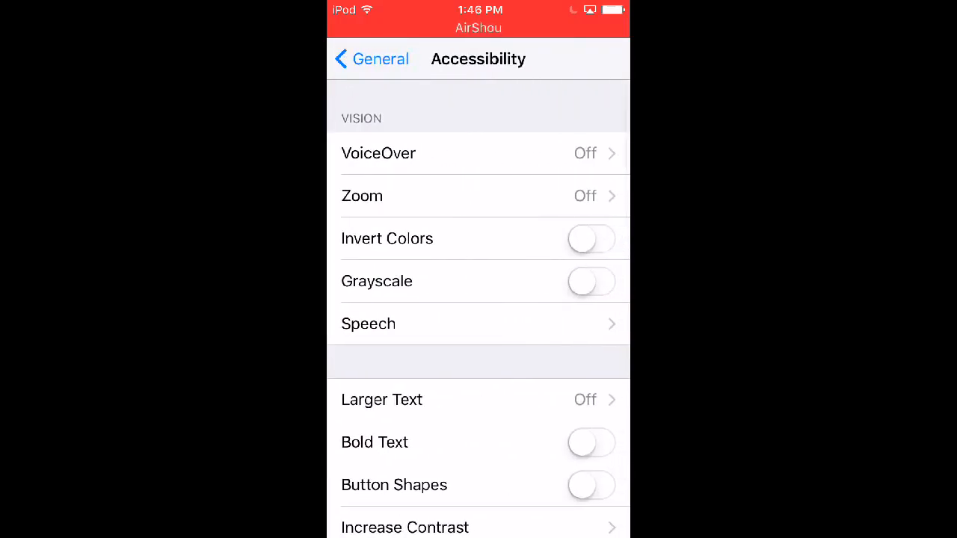
pyautogui.scroll(-3)
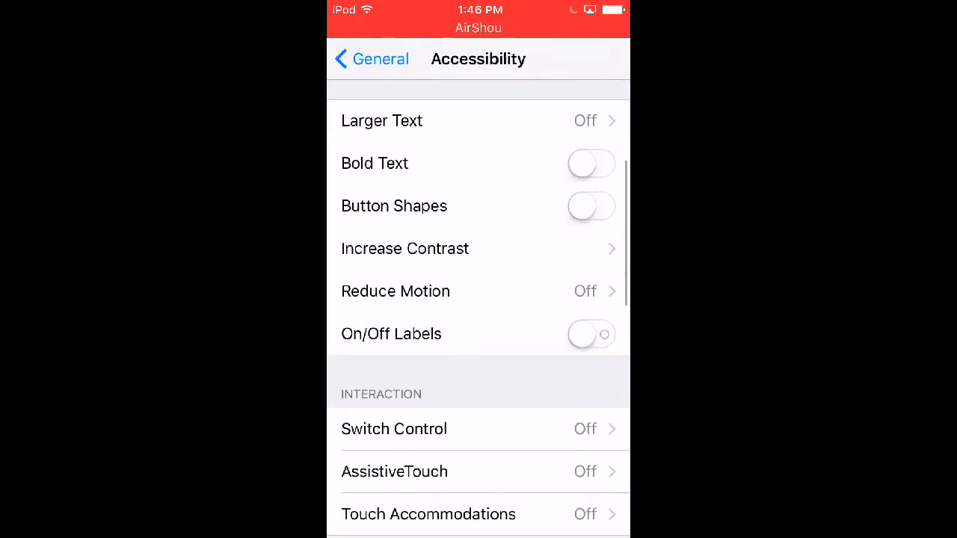
pyautogui.scroll(-3)
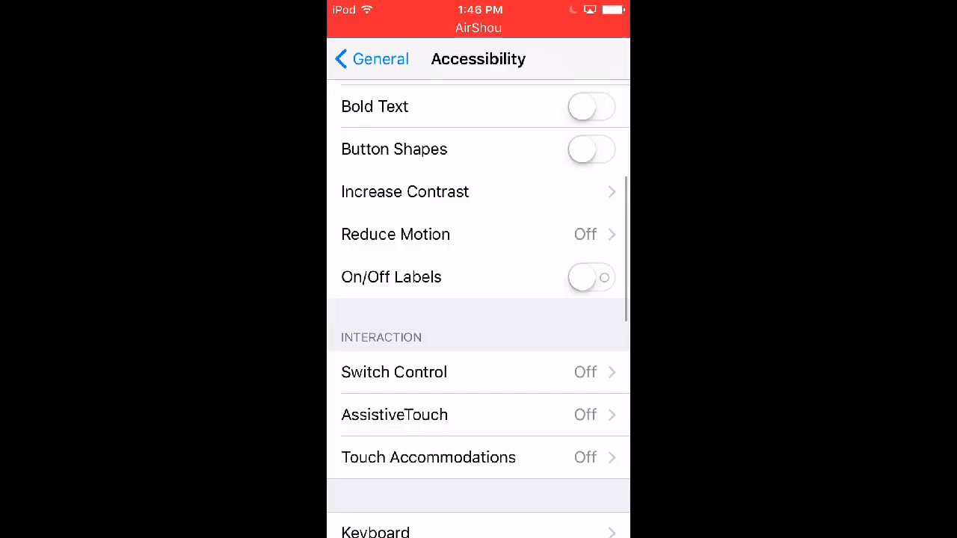
pyautogui.scroll(-3)
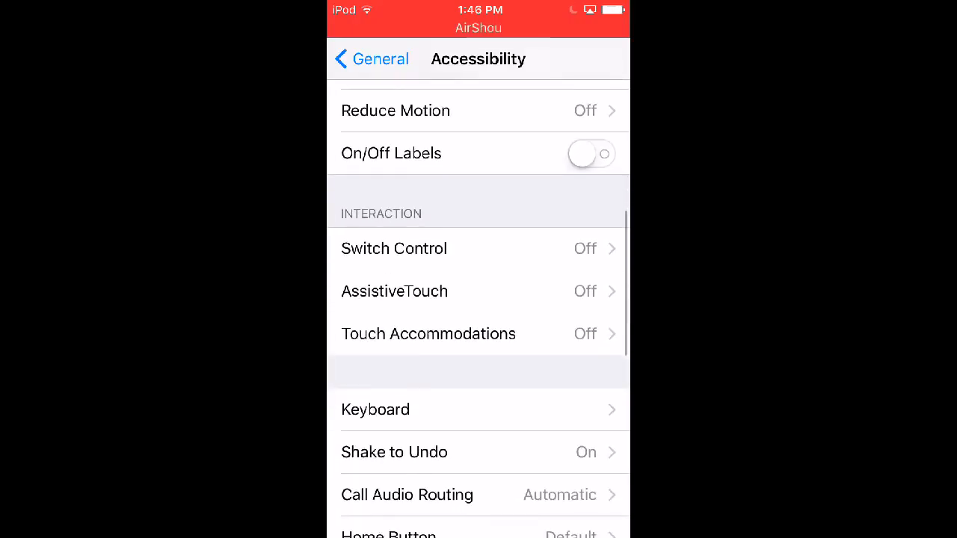
pyautogui.scroll(-3)
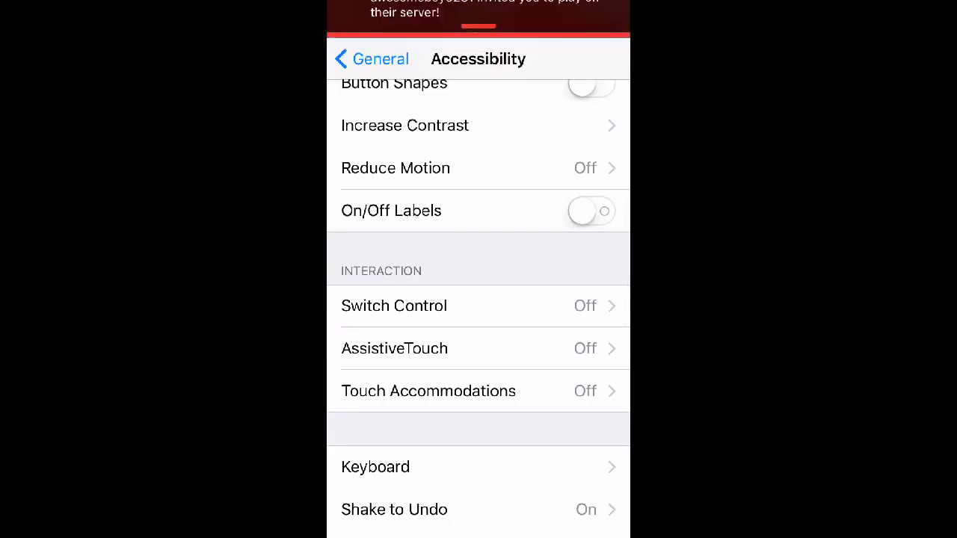
pyautogui.click(394, 349)
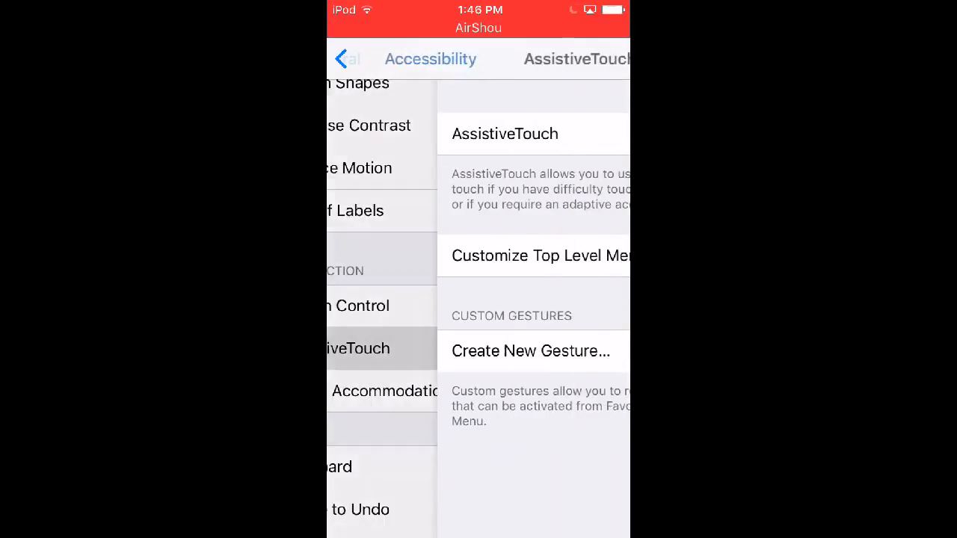
pyautogui.click(590, 134)
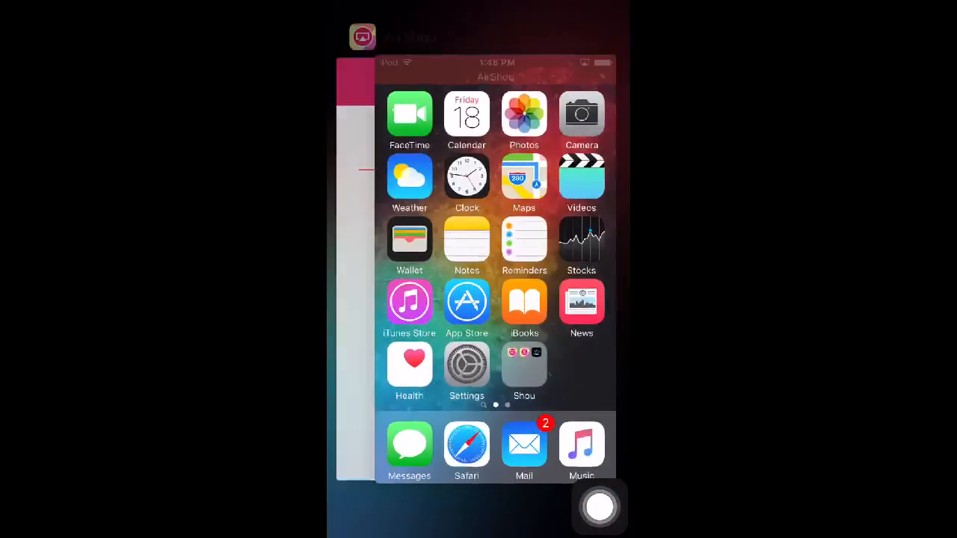
# Step: Swipe to the third home page and reposition the AssistiveTouch button
pyautogui.hscroll(-3)
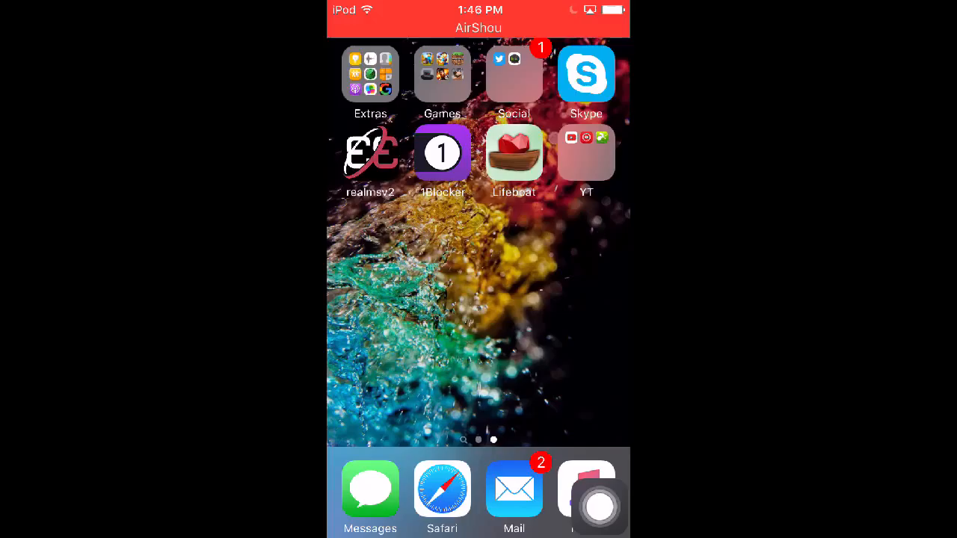
pyautogui.hscroll(-3)
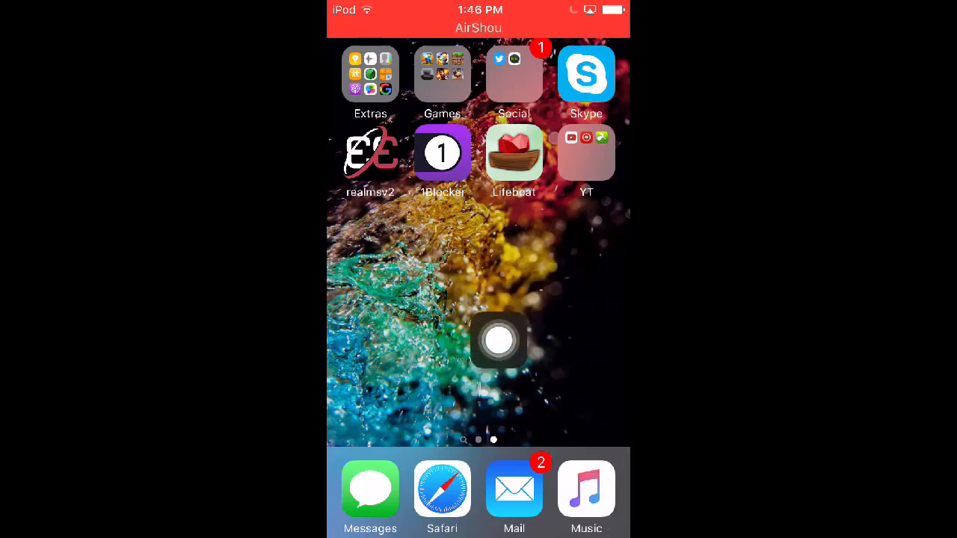
pyautogui.click(497, 341)
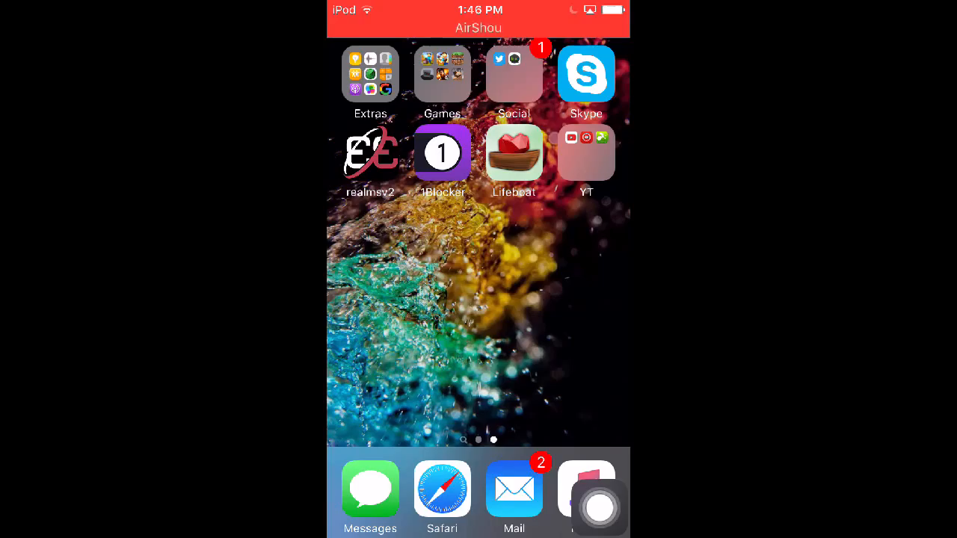
pyautogui.scroll(-3)
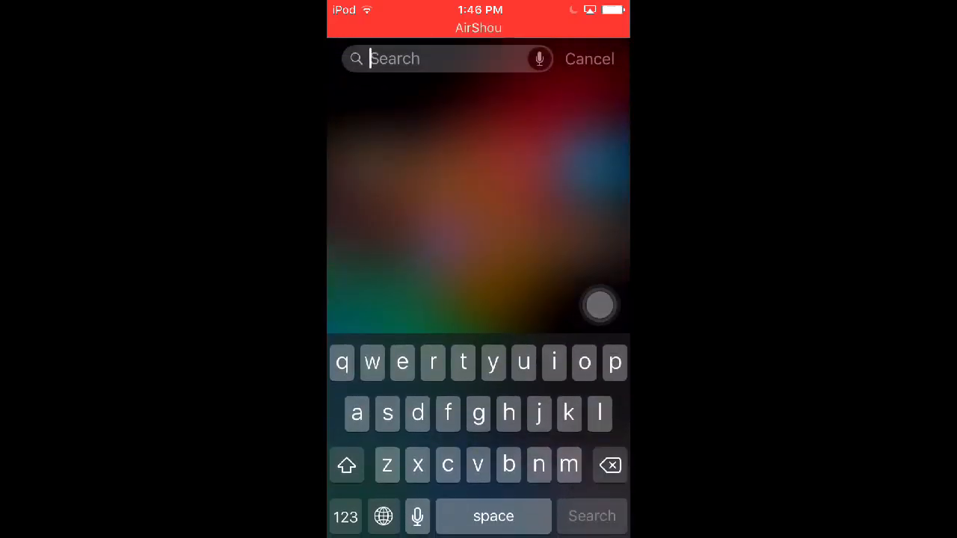
# Step: Dismiss Spotlight search with the AssistiveTouch Home option
pyautogui.click(589, 58)
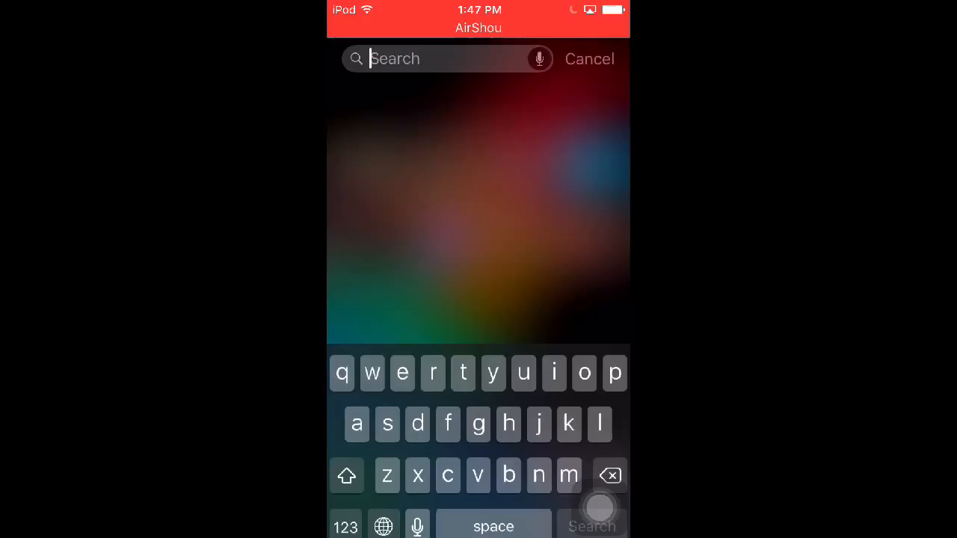
pyautogui.click(589, 59)
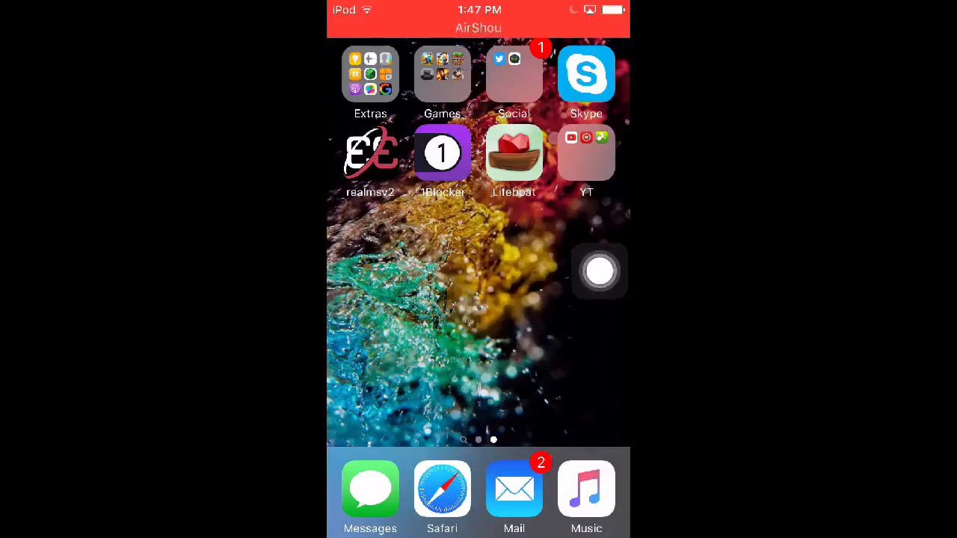
# Step: Turn off AssistiveTouch so its floating button disappears
pyautogui.click(441, 490)
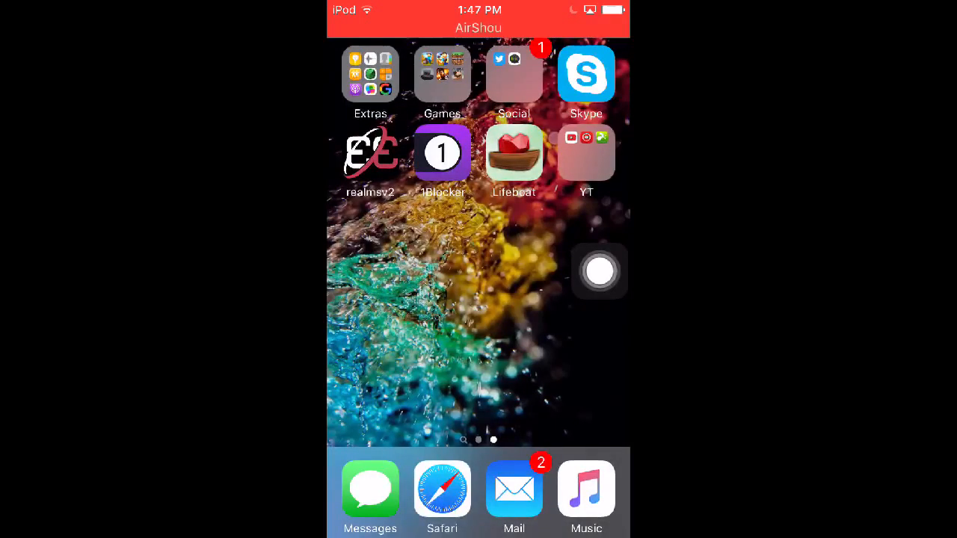
pyautogui.click(514, 73)
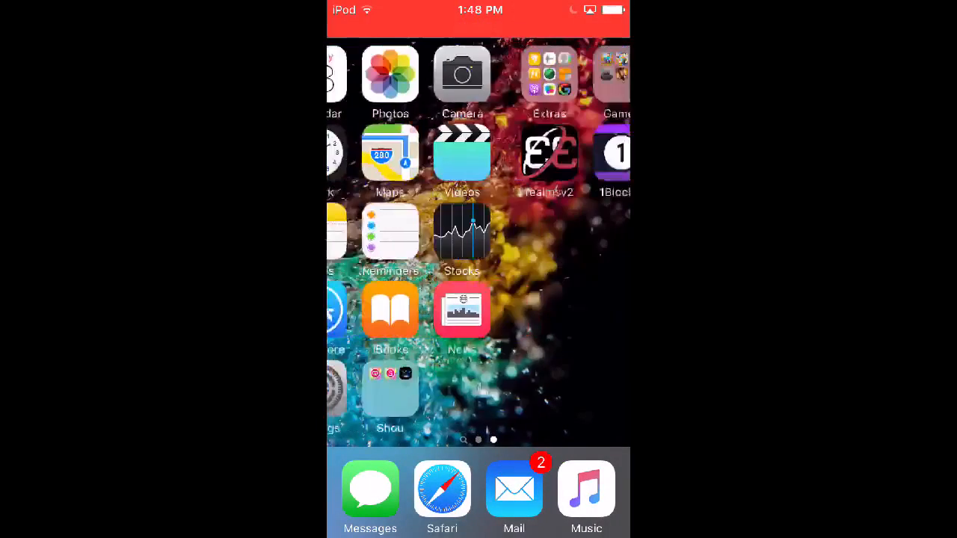
# Step: Swipe right to the home page with FaceTime, Calendar and Settings
pyautogui.hscroll(-3)
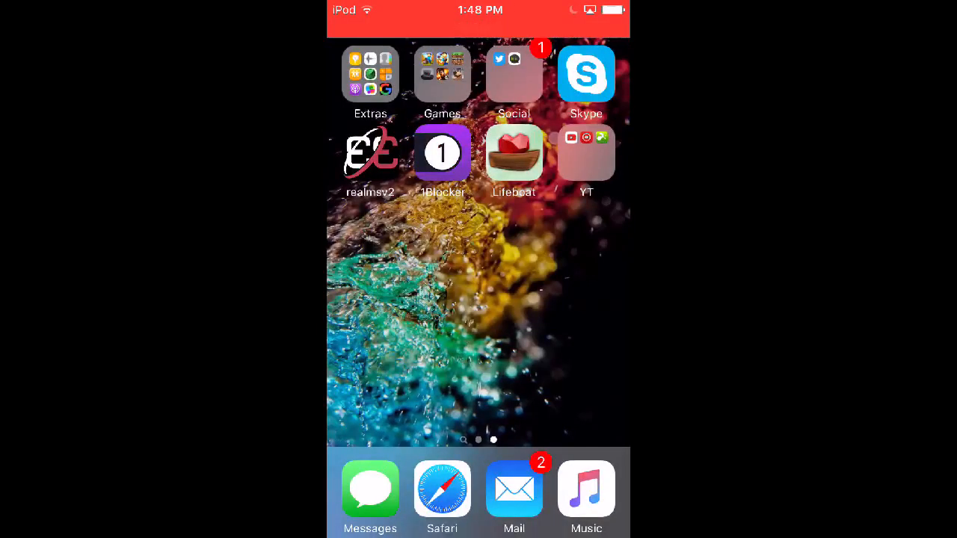
pyautogui.click(514, 73)
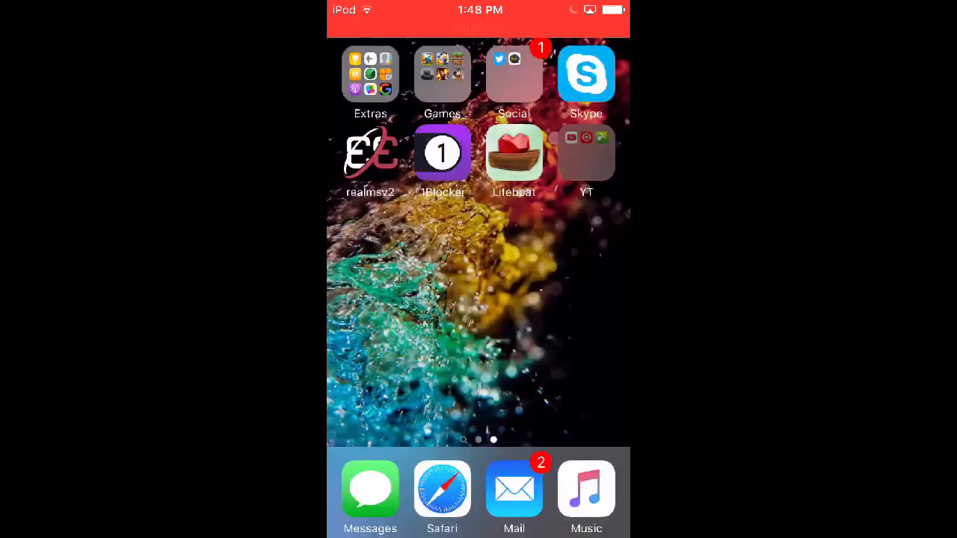
pyautogui.click(586, 152)
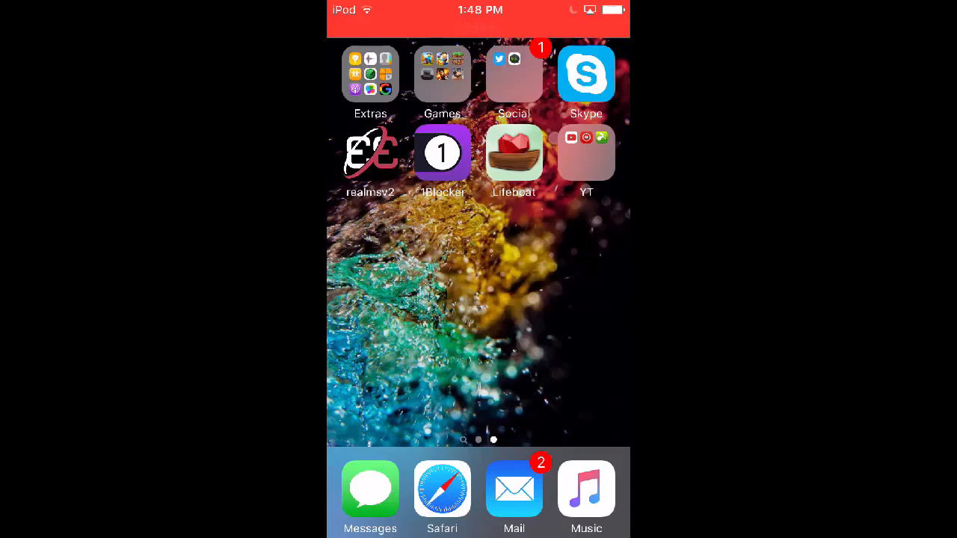
pyautogui.click(369, 73)
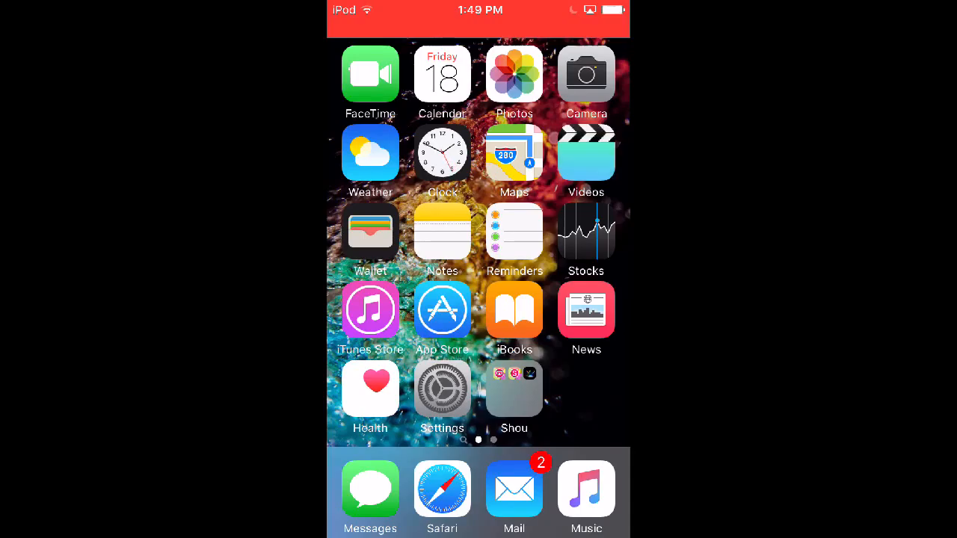
# Step: Re-enable AssistiveTouch via Settings > Accessibility > AssistiveTouch
pyautogui.click(513, 388)
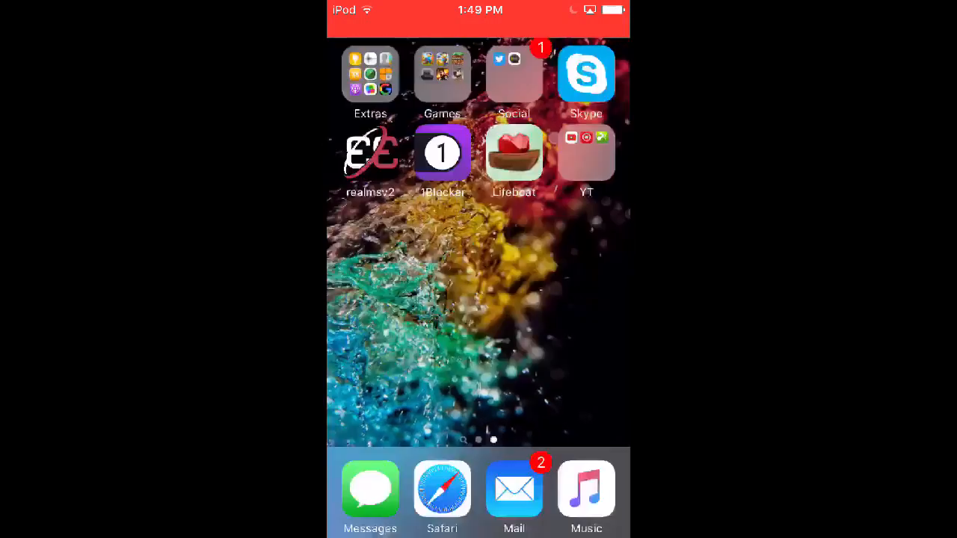
pyautogui.click(586, 153)
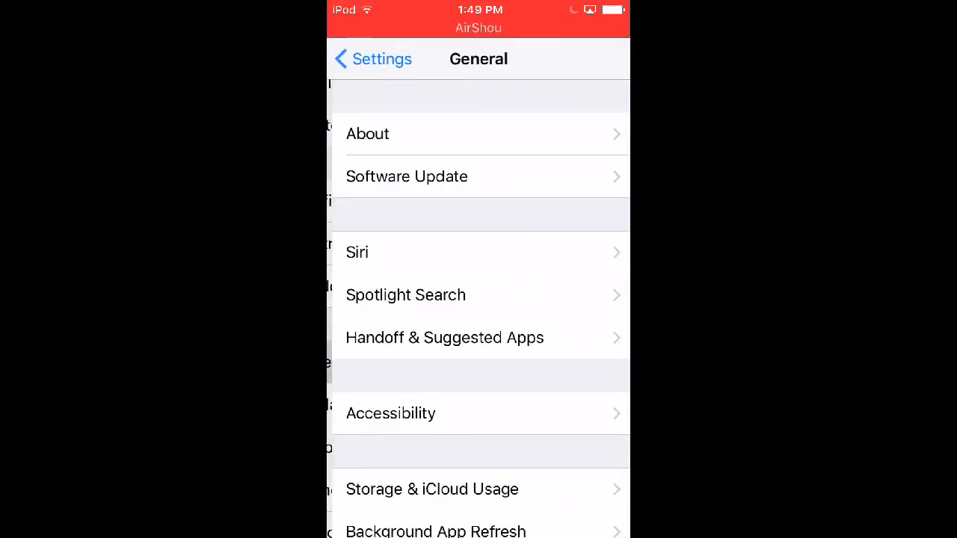
pyautogui.click(391, 413)
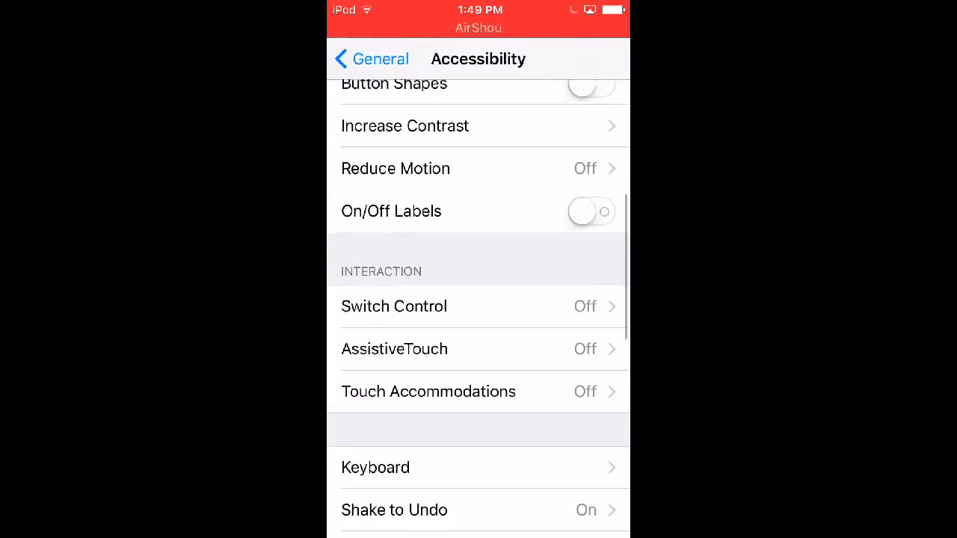
pyautogui.click(394, 349)
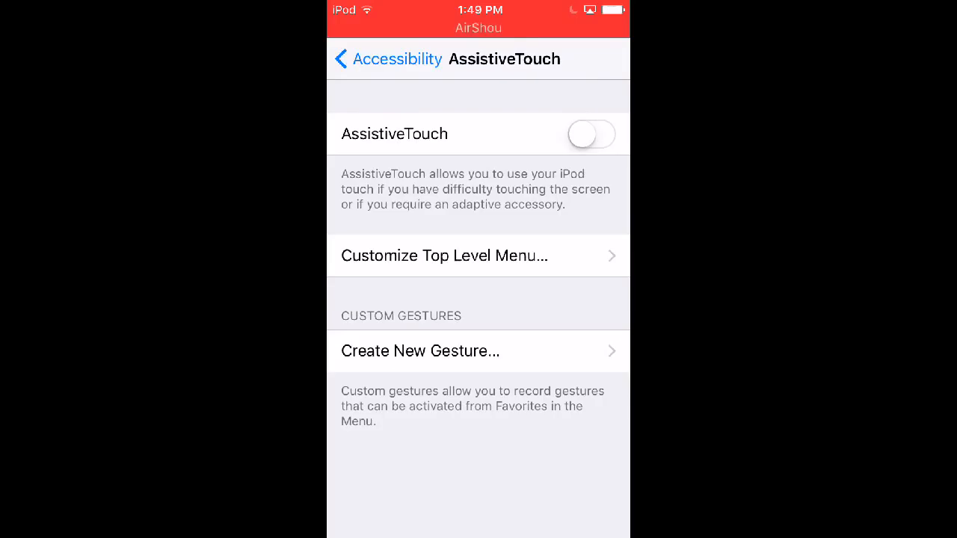
pyautogui.click(591, 134)
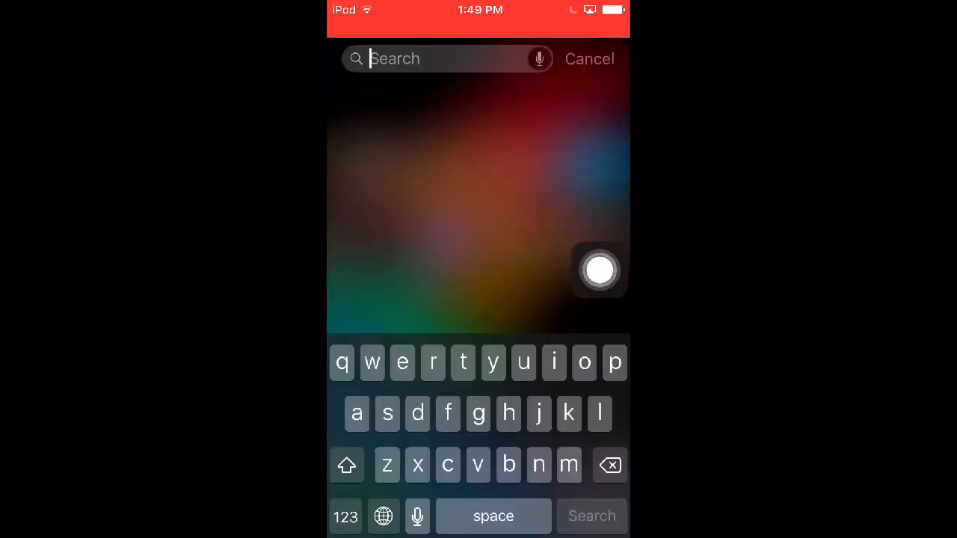
# Step: Launch Safari from Spotlight through AssistiveTouch, opening with no animation
pyautogui.click(599, 270)
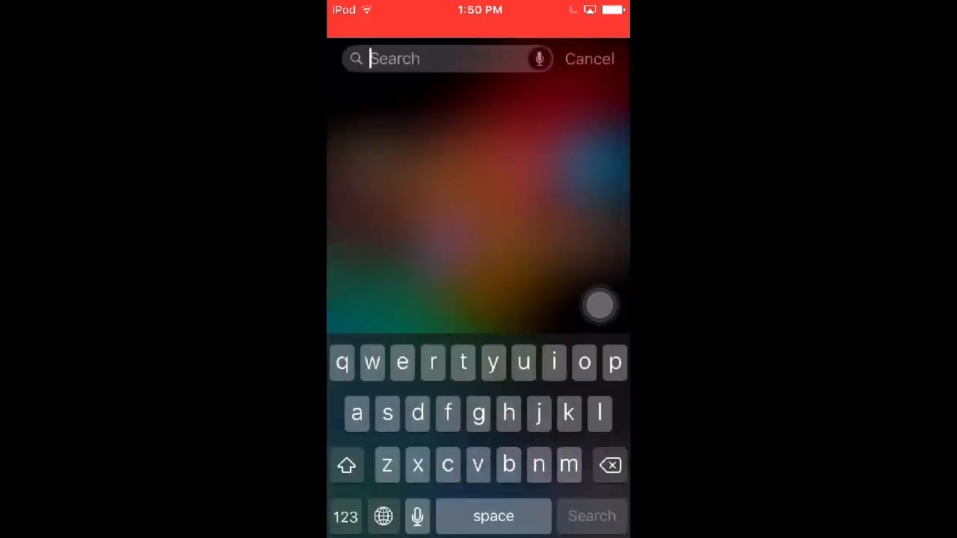
pyautogui.click(589, 59)
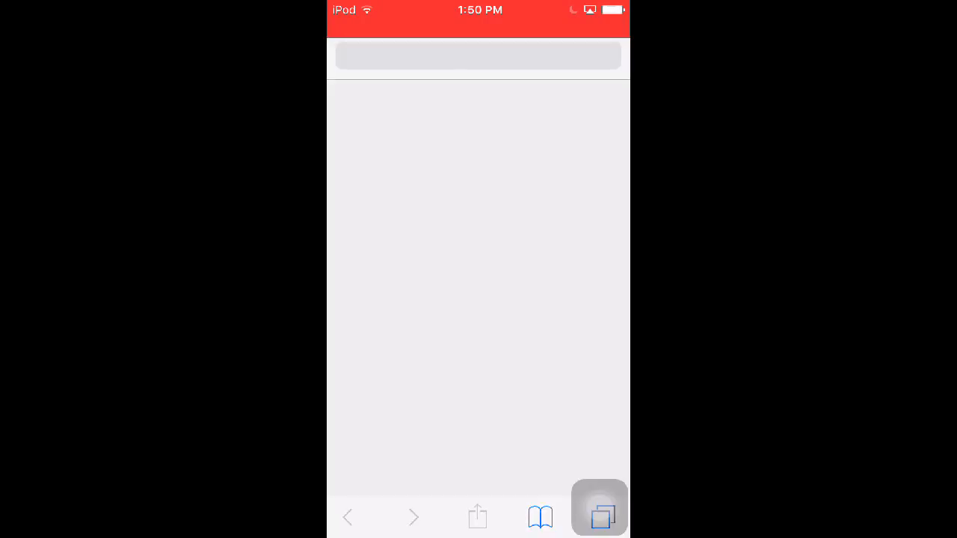